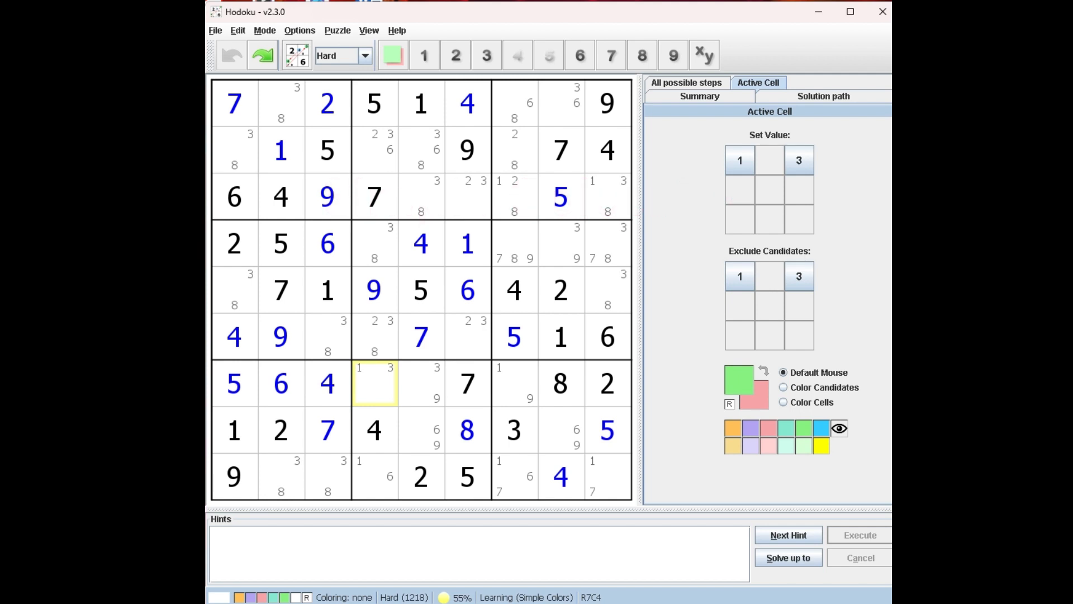
mouse_move(430, 150)
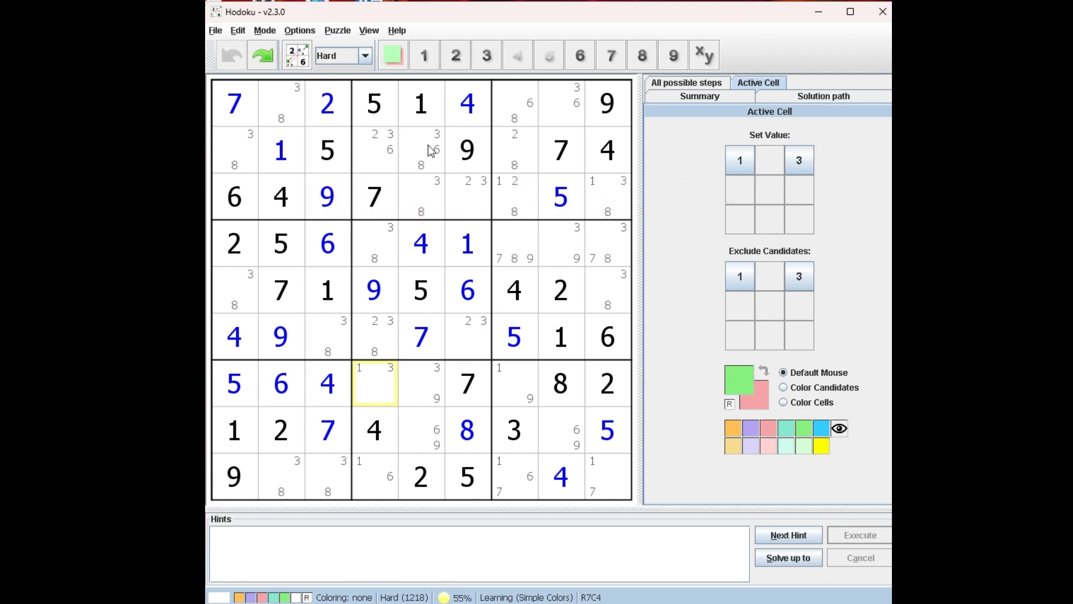
Turn on the candidate 3 filter so all cells holding a 3 are highlighted
click(486, 55)
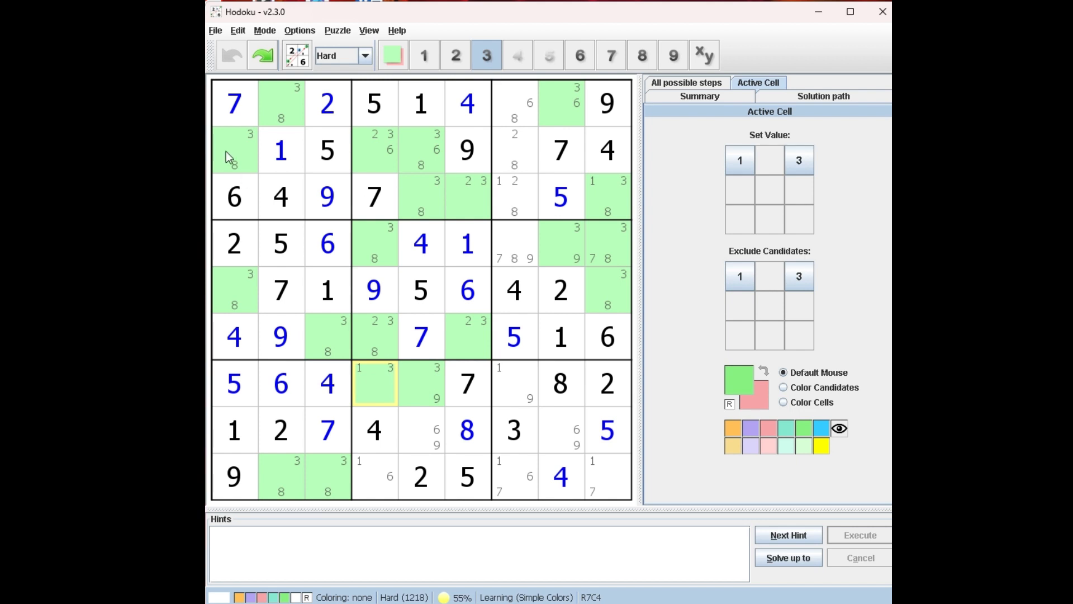
mouse_move(244, 160)
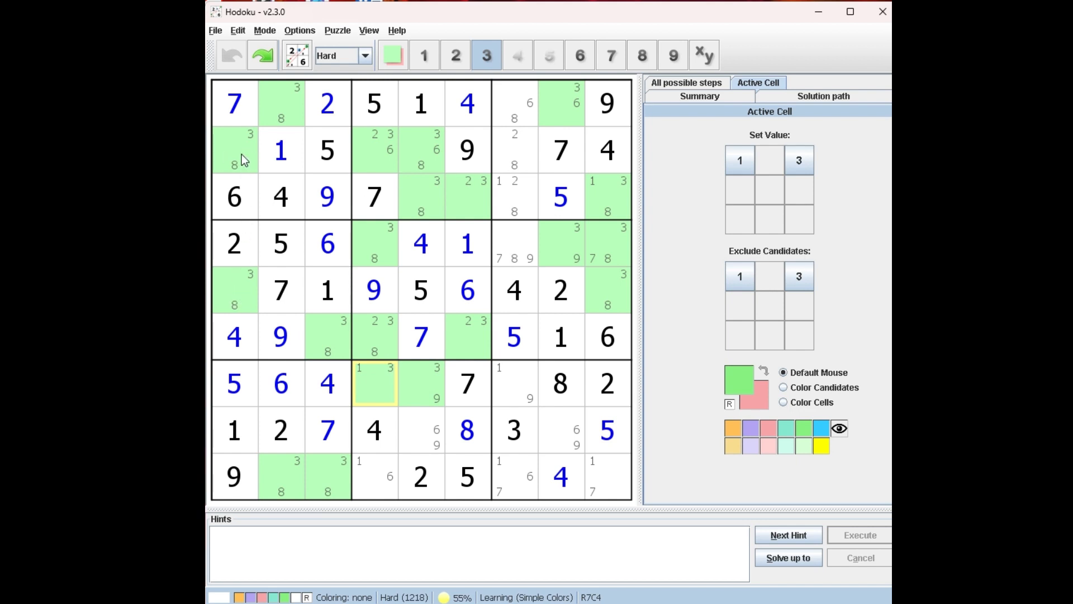
mouse_move(618, 107)
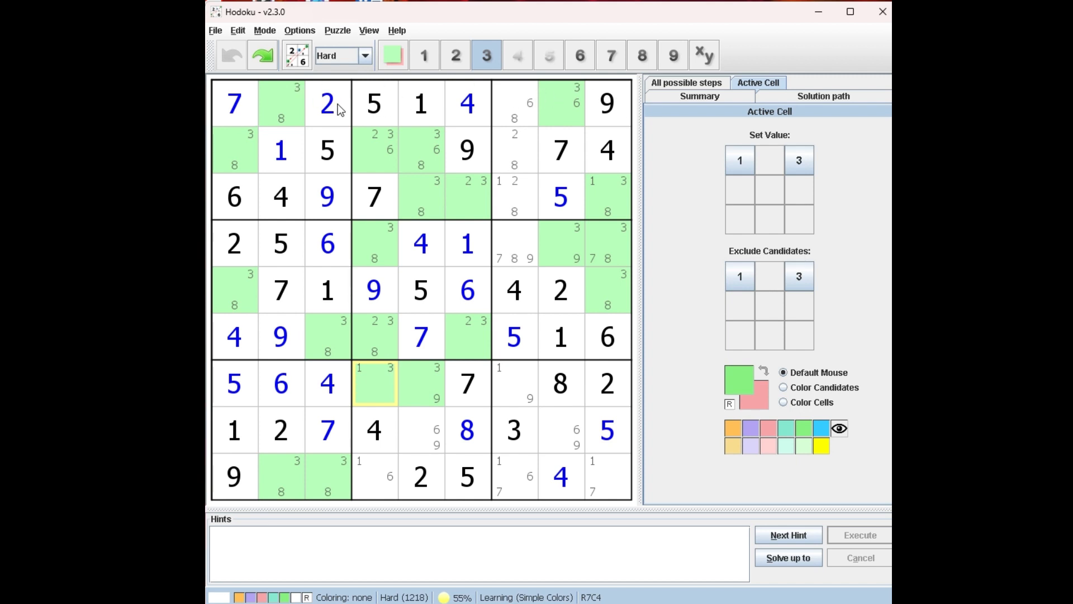
Colour R5C1 and R1C2 orange and R2C1 aqua
click(234, 290)
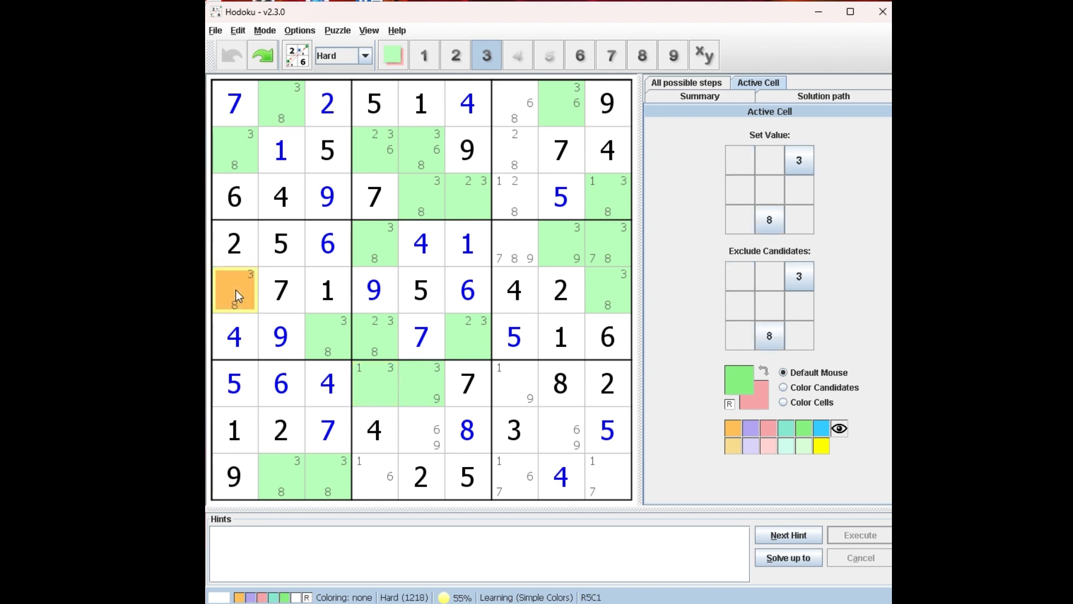
click(235, 149)
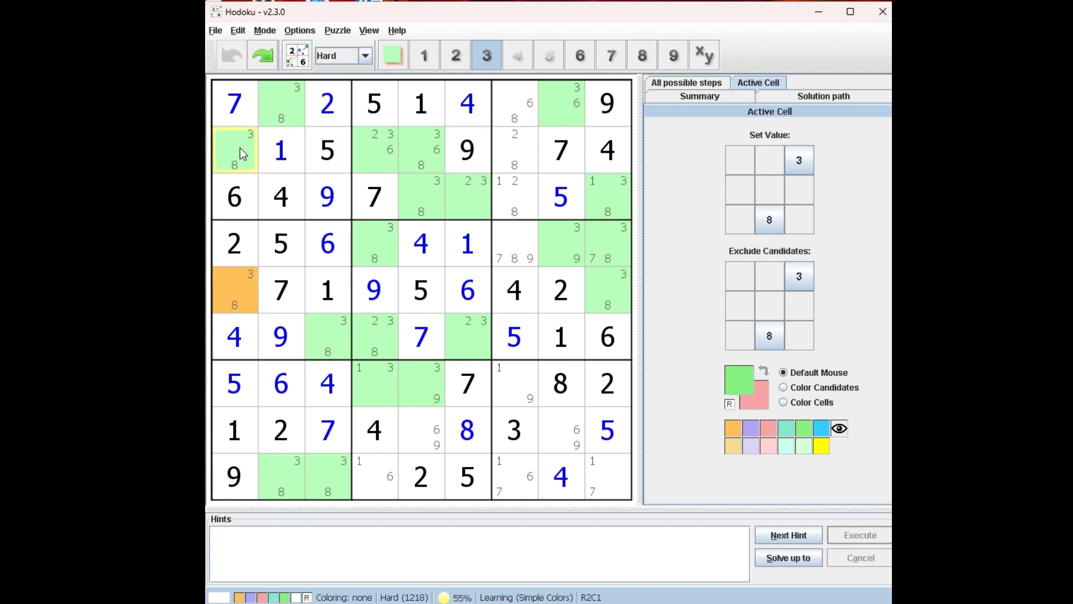
click(234, 150)
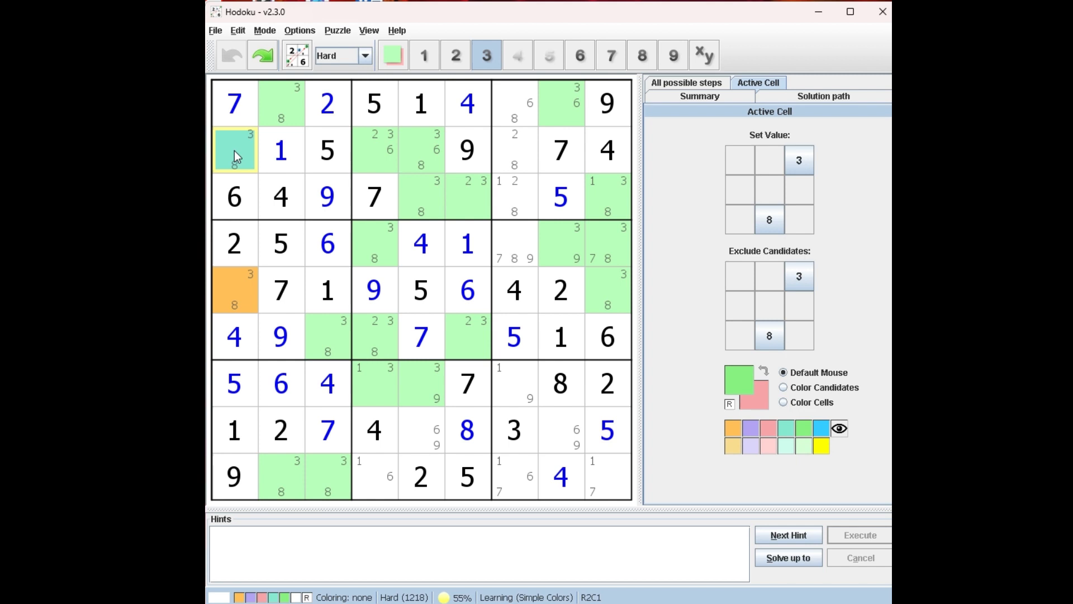
click(234, 290)
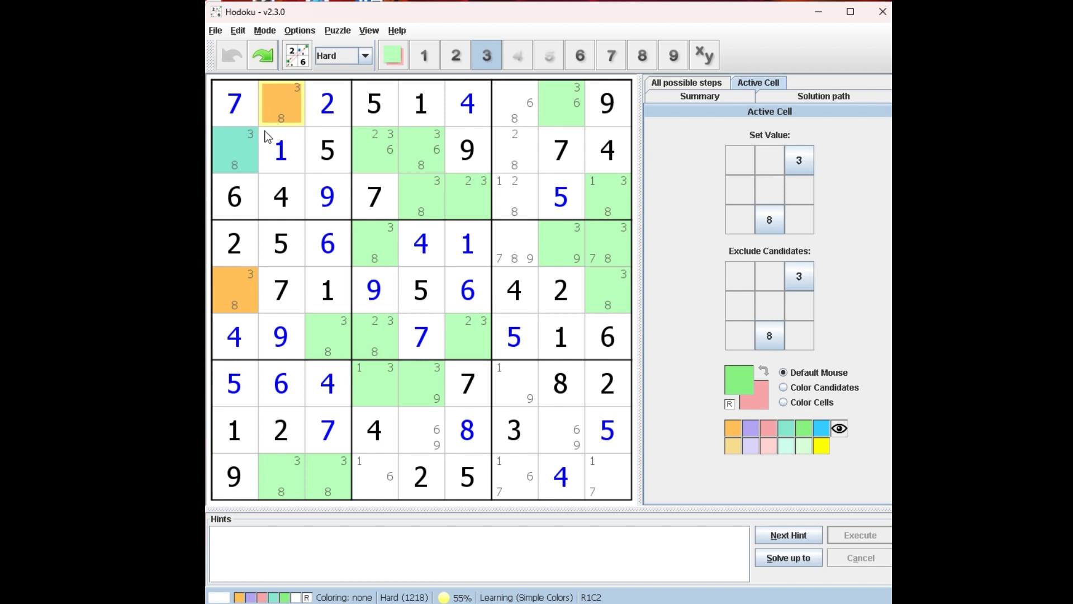
mouse_move(295, 106)
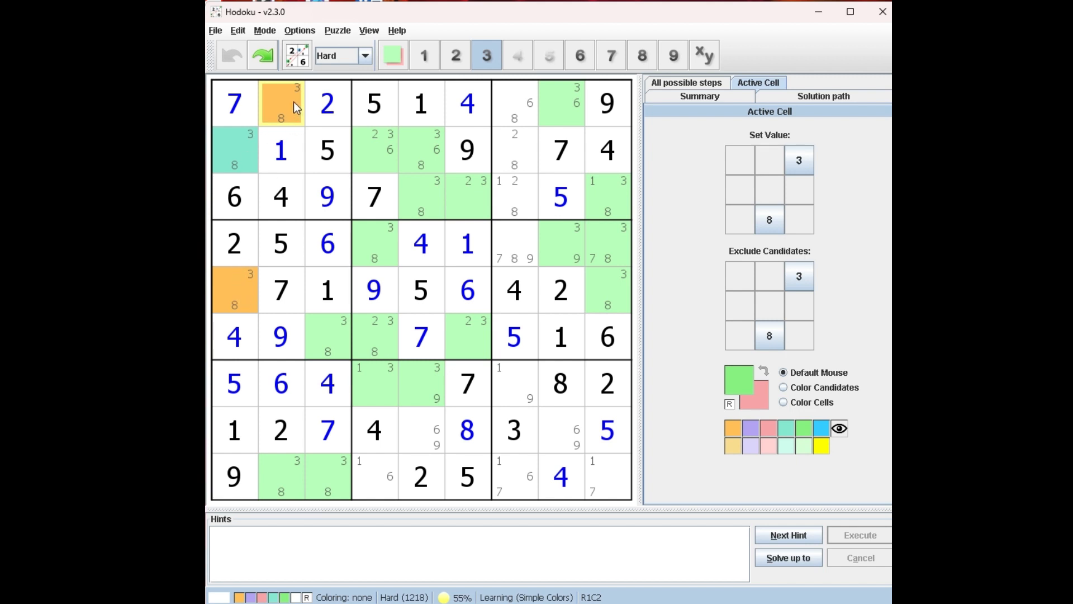
mouse_move(236, 151)
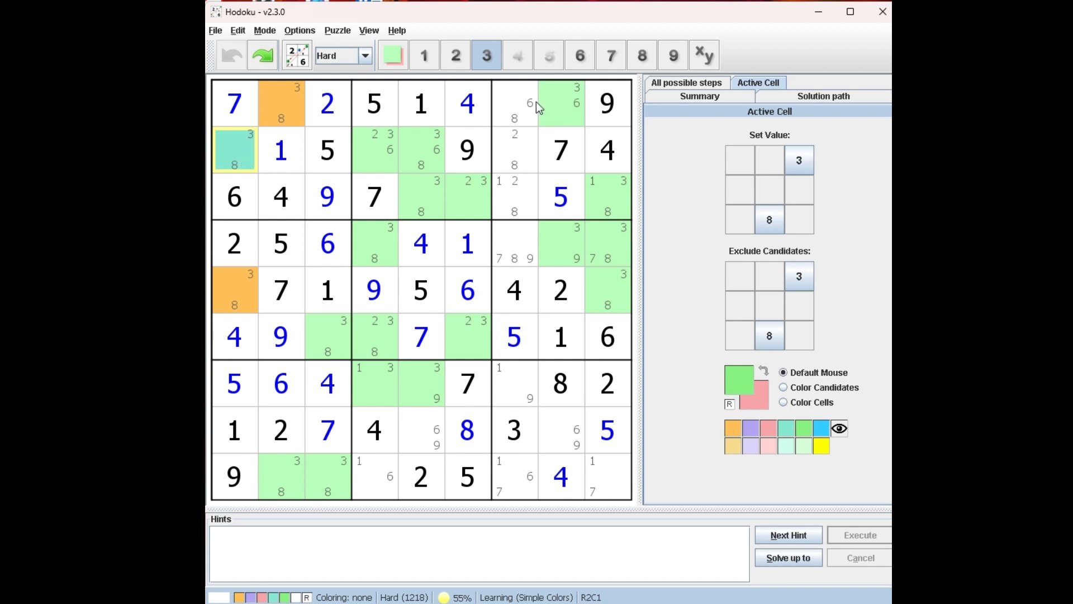
Colour R1C8 aqua and R3C9 orange, then select R5C9
click(560, 103)
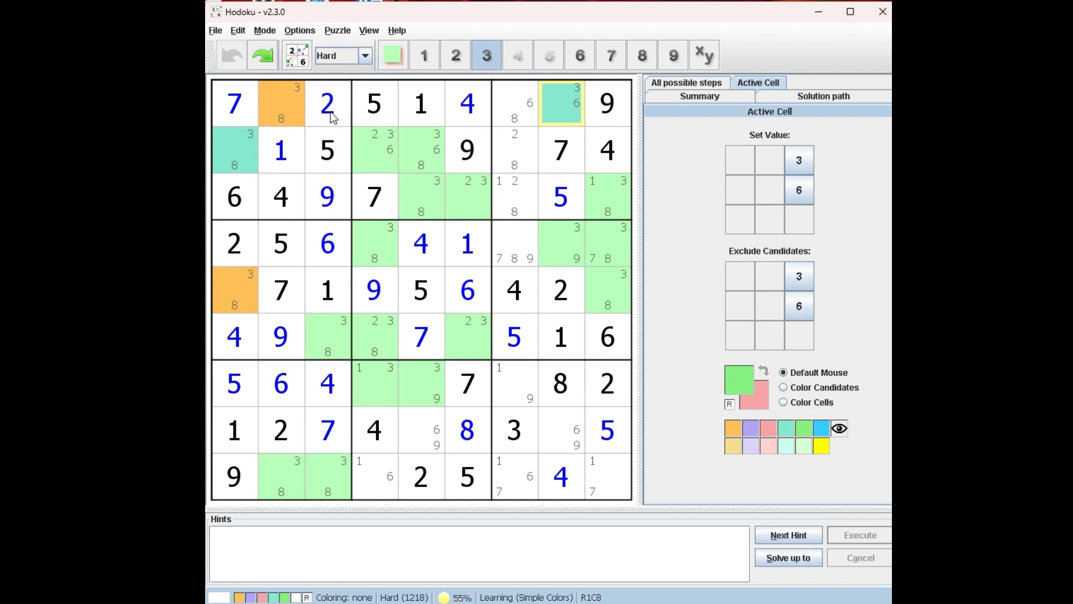
mouse_move(561, 106)
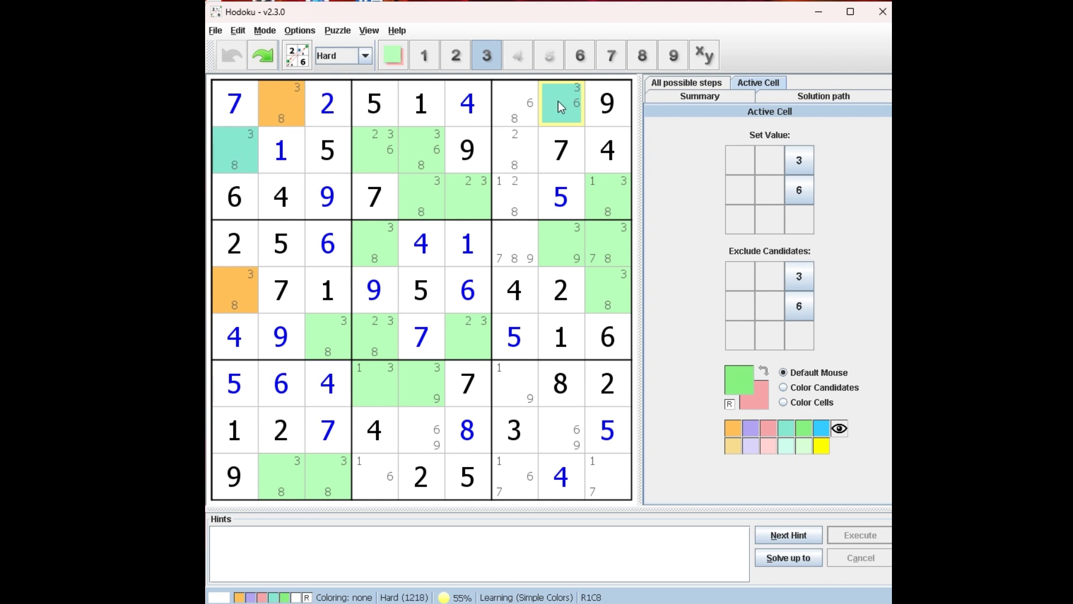
click(281, 103)
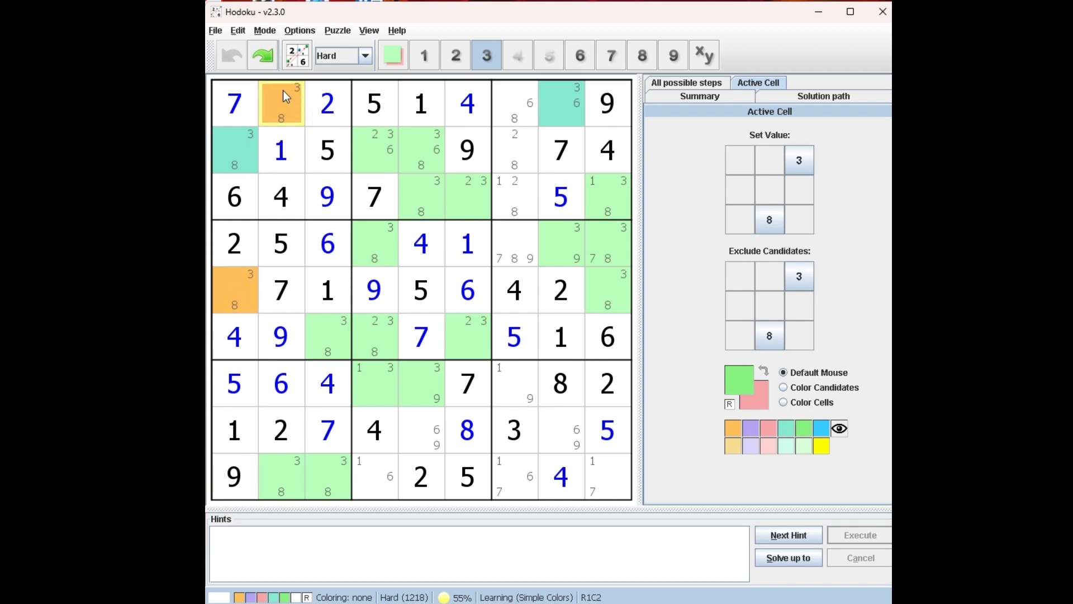
click(608, 196)
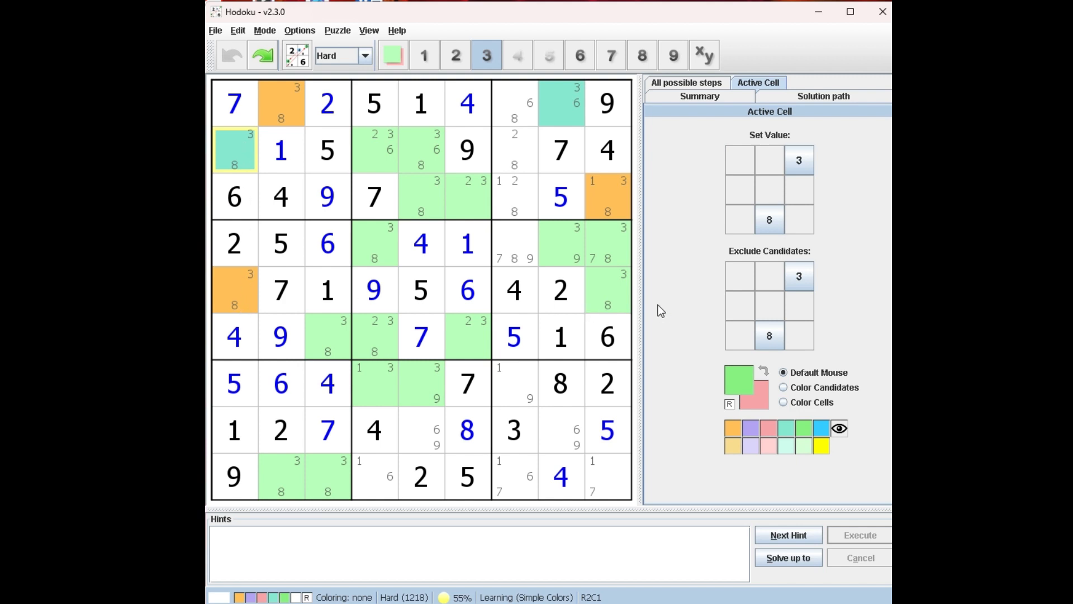
click(607, 290)
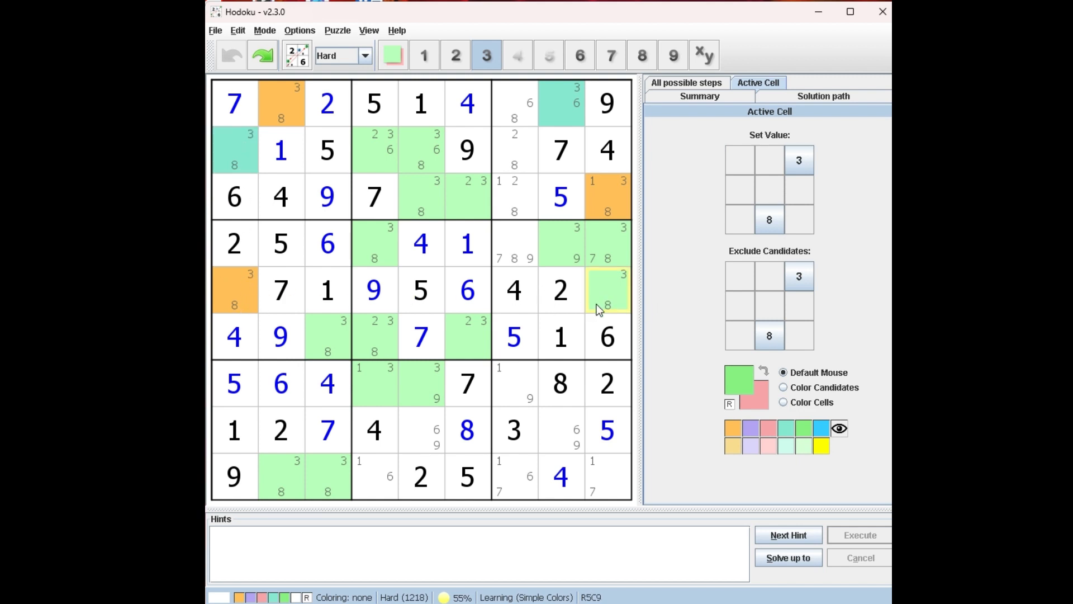
Colour R5C9 aqua and drop candidate 3 from R4C9 beside orange R3C9
click(607, 289)
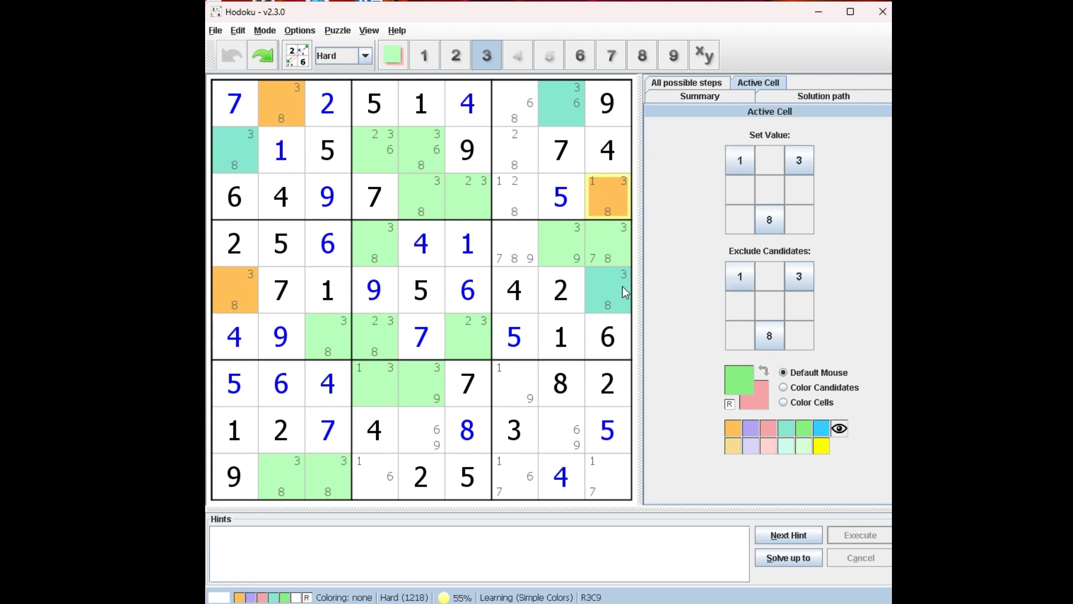
click(606, 243)
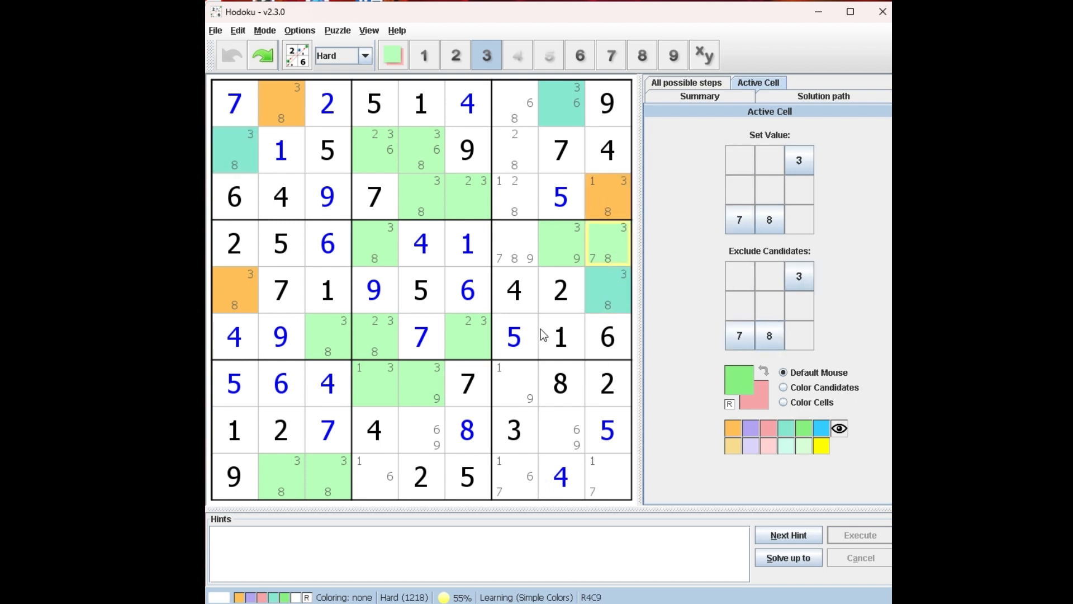
mouse_move(609, 292)
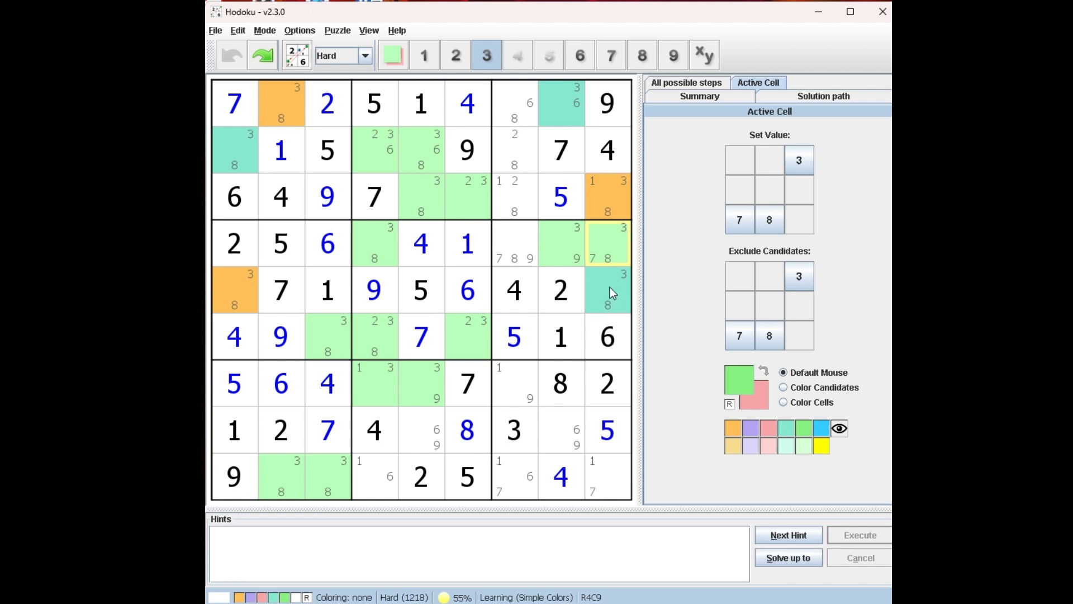
mouse_move(607, 251)
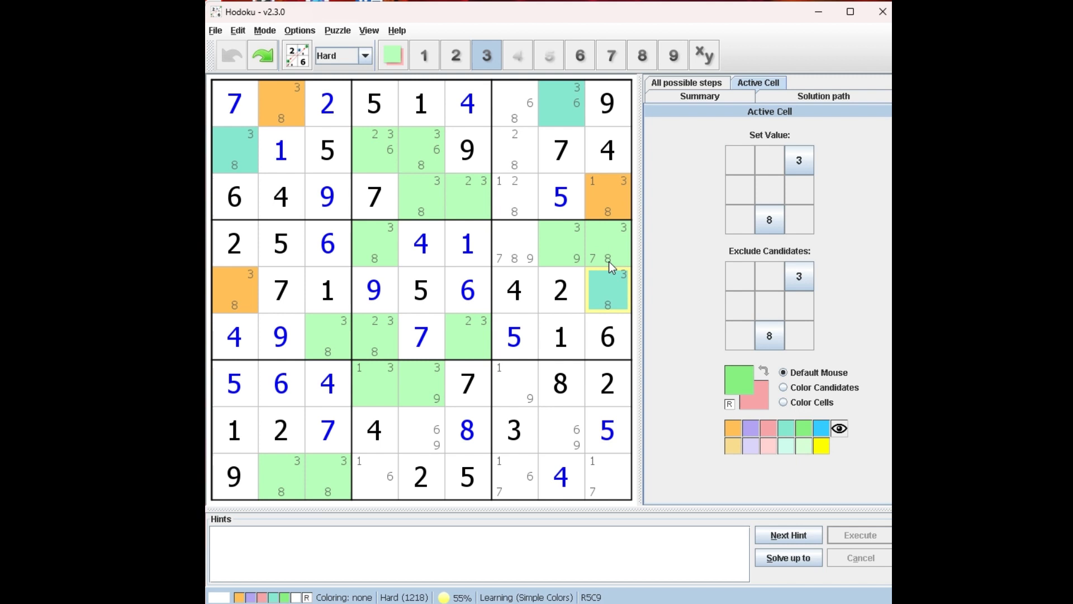
click(607, 243)
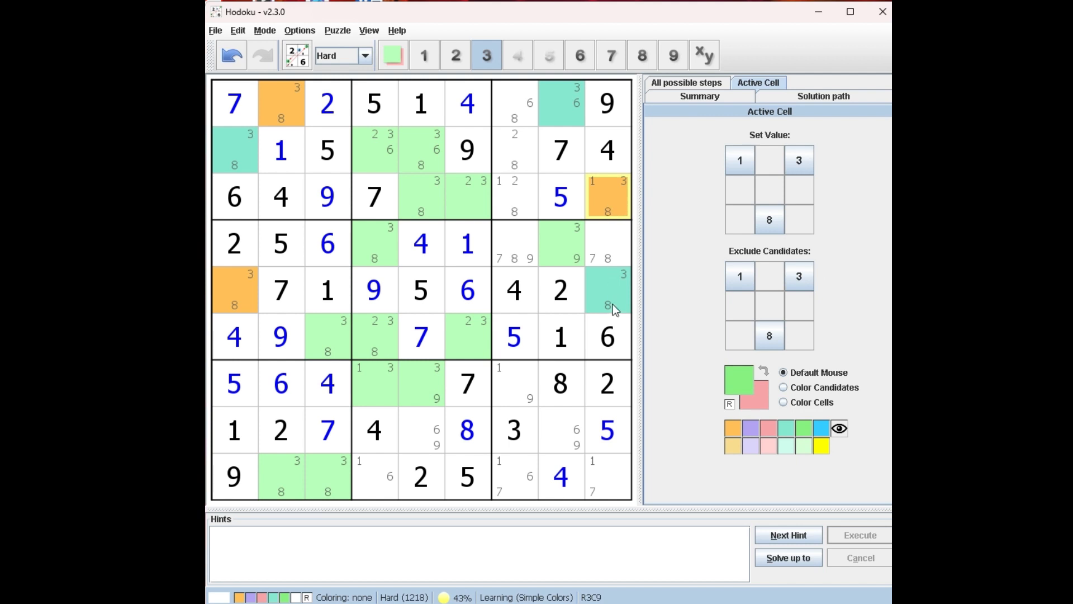
Colour R4C8 orange and cells R6C3 and R9C2 aqua
click(561, 243)
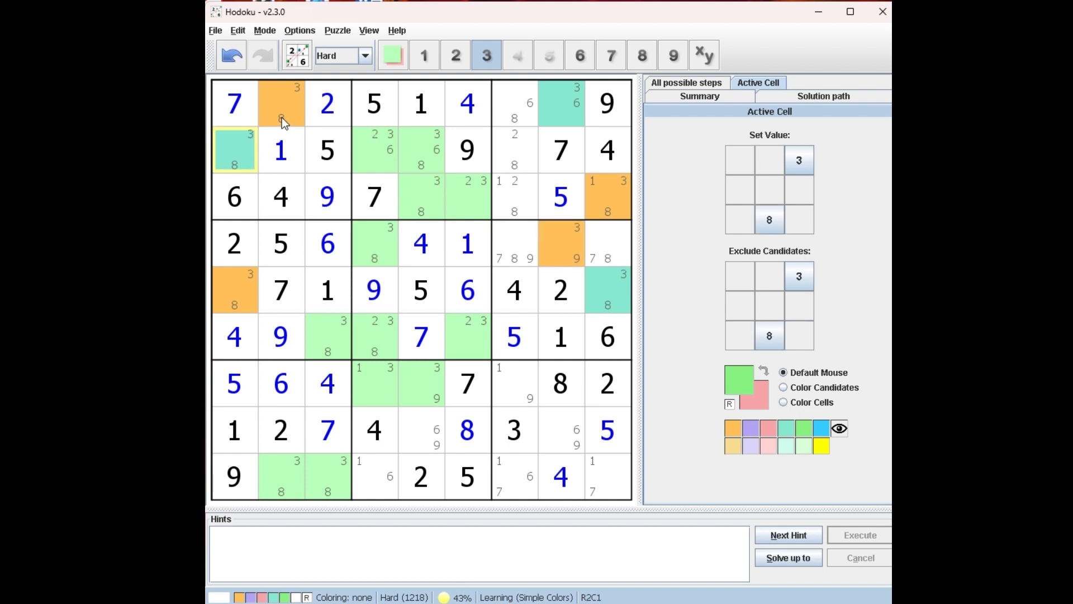
click(327, 335)
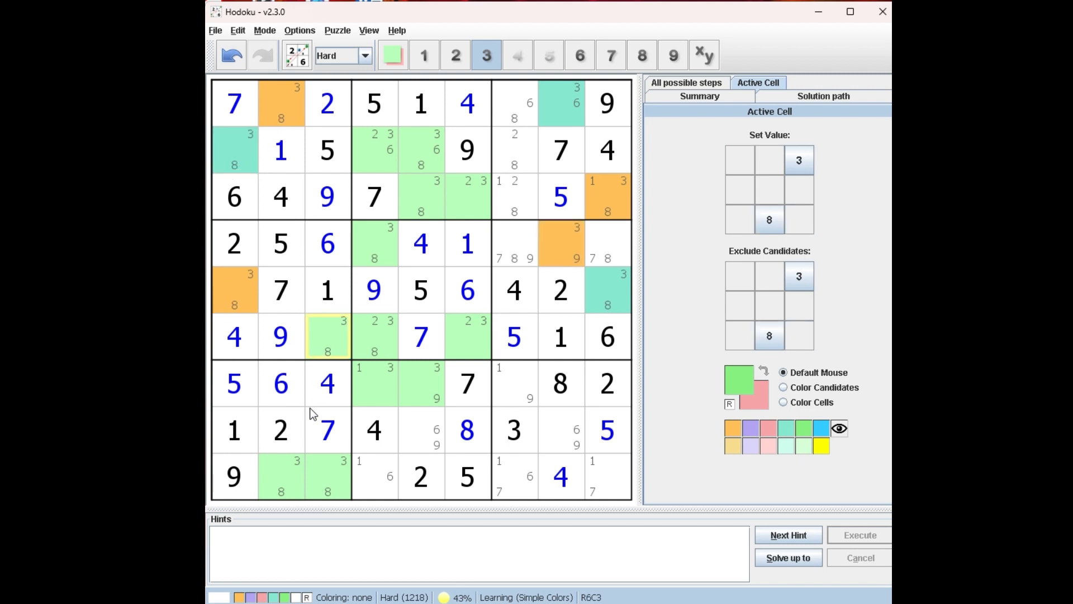
click(280, 476)
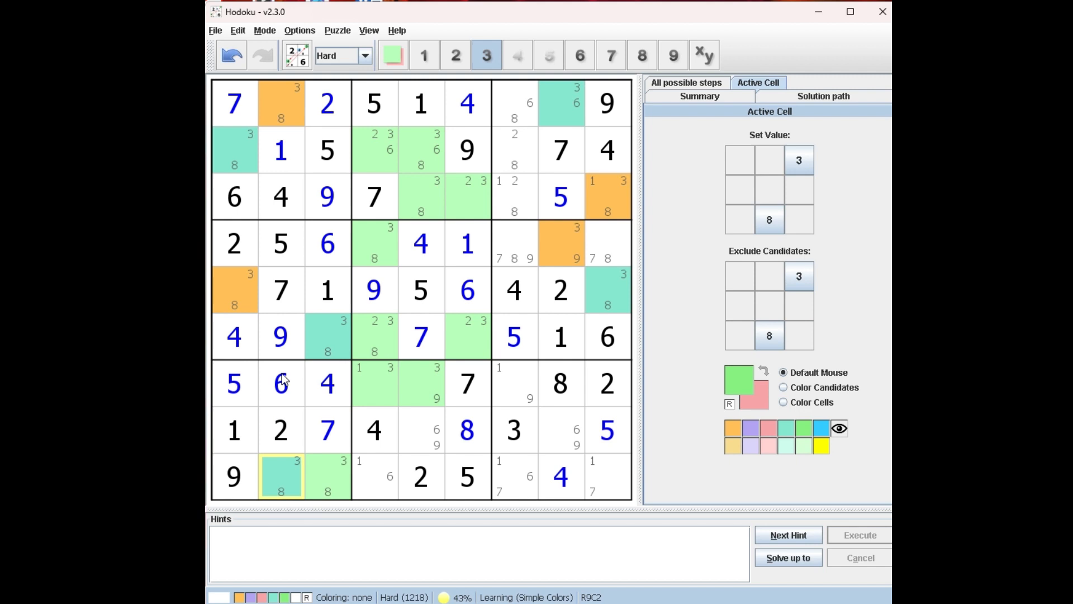
mouse_move(506, 335)
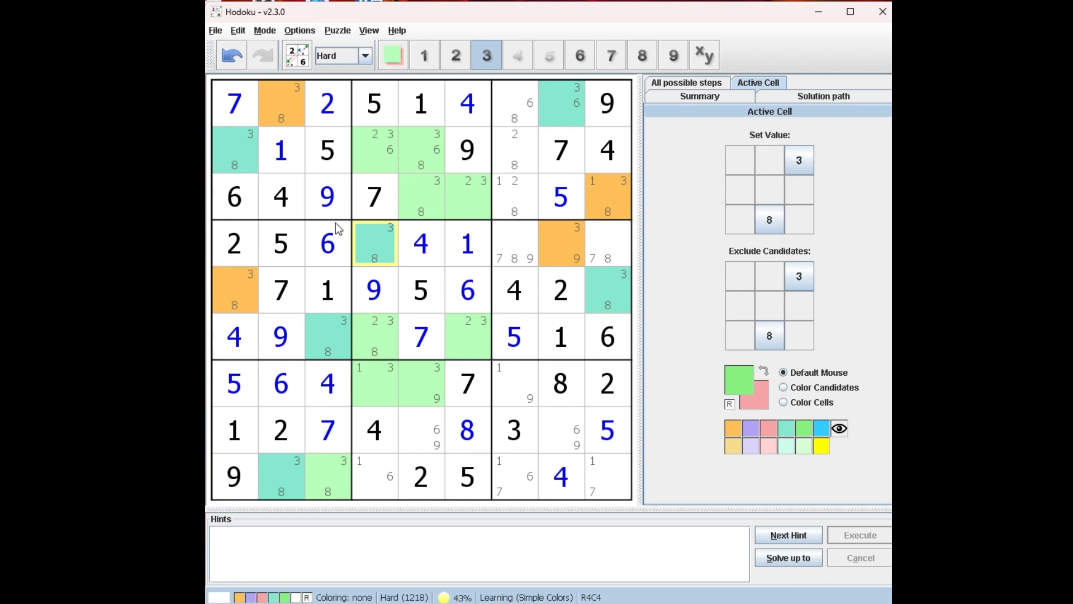
mouse_move(464, 201)
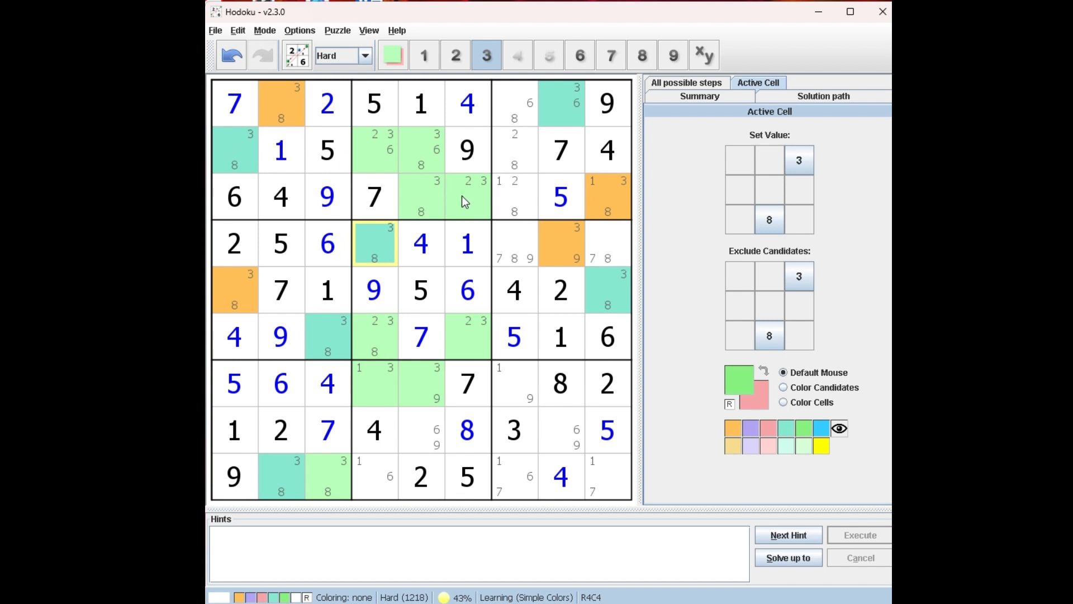
mouse_move(608, 211)
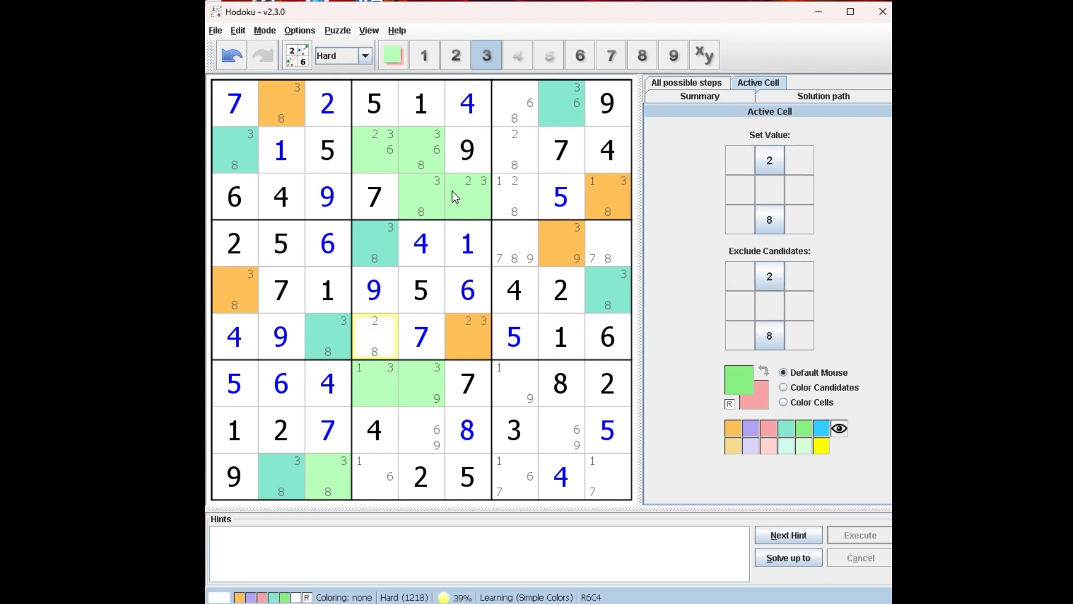
mouse_move(248, 146)
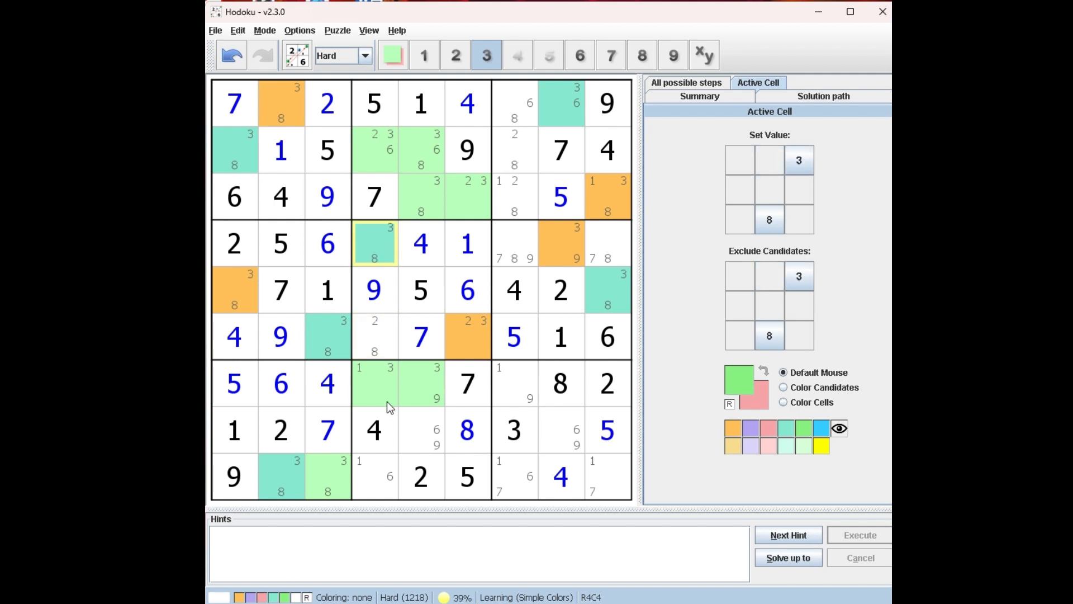
Colour R7C5 and R3C6 aqua, R9C3 orange, and place 8 in R3C5
click(421, 383)
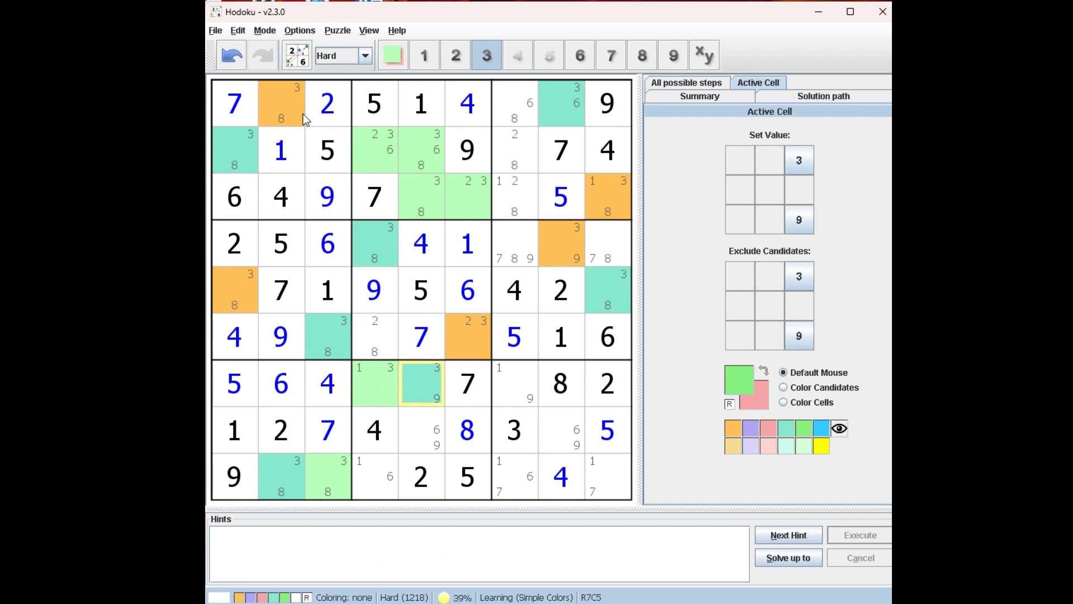
mouse_move(315, 501)
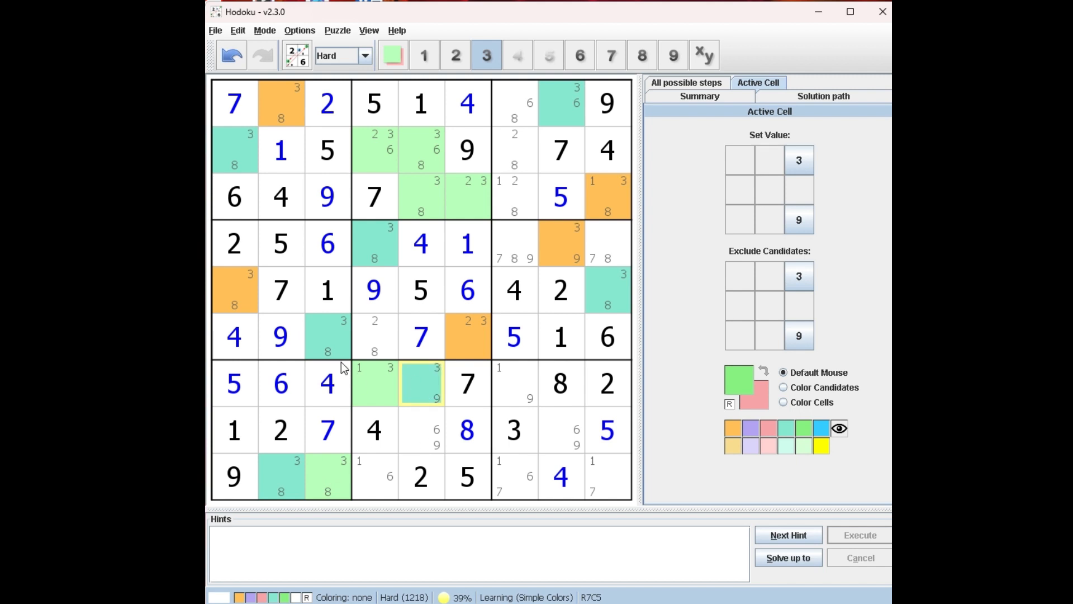
click(327, 476)
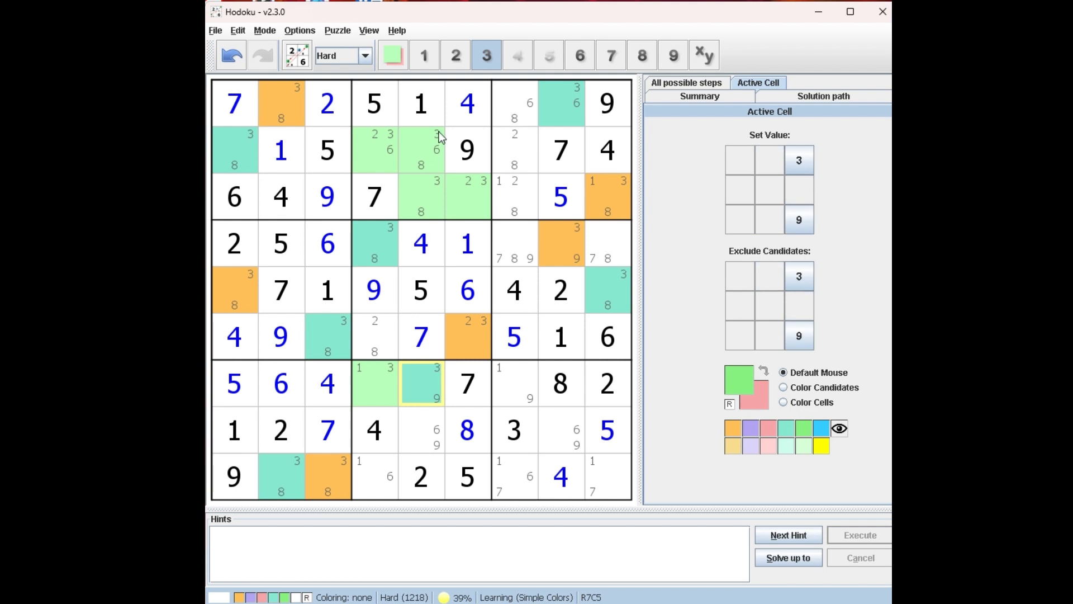
click(467, 197)
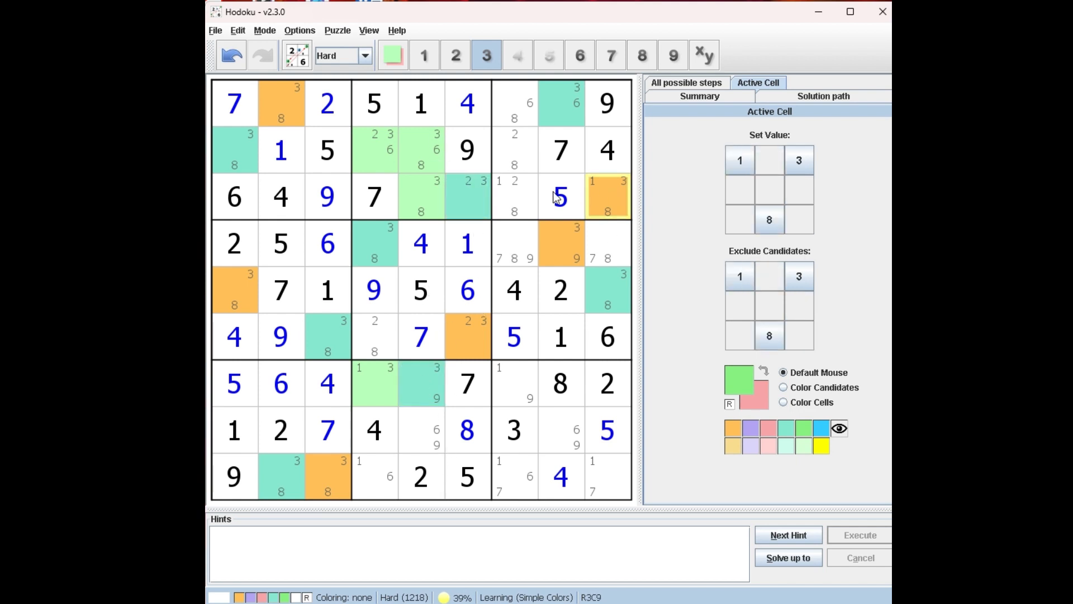
click(421, 196)
text(8)
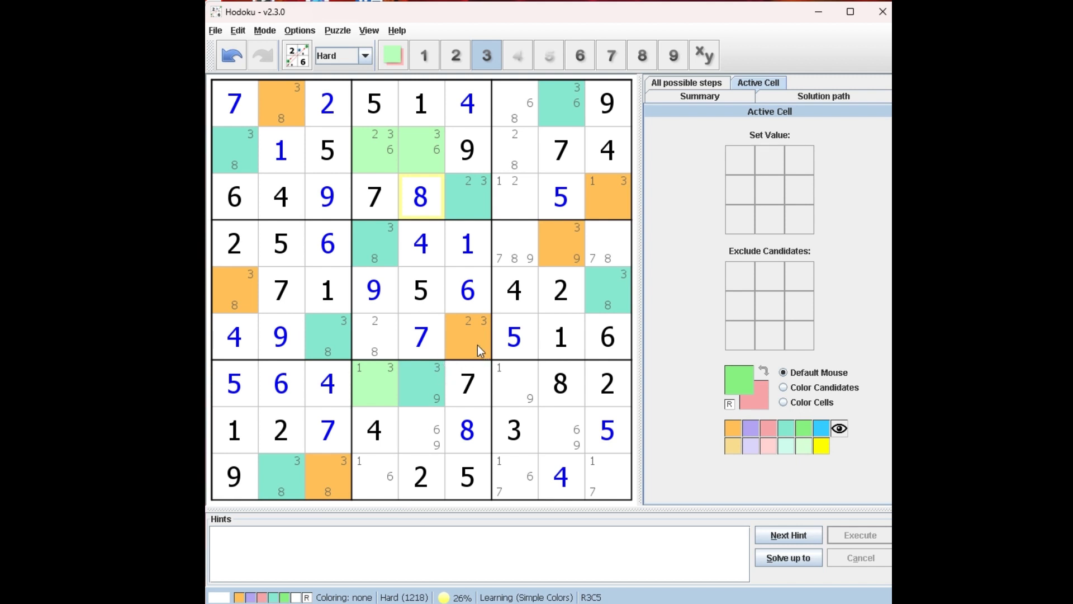
Colour R2C5 aqua and inspect cell R7C5 in box 8
click(467, 336)
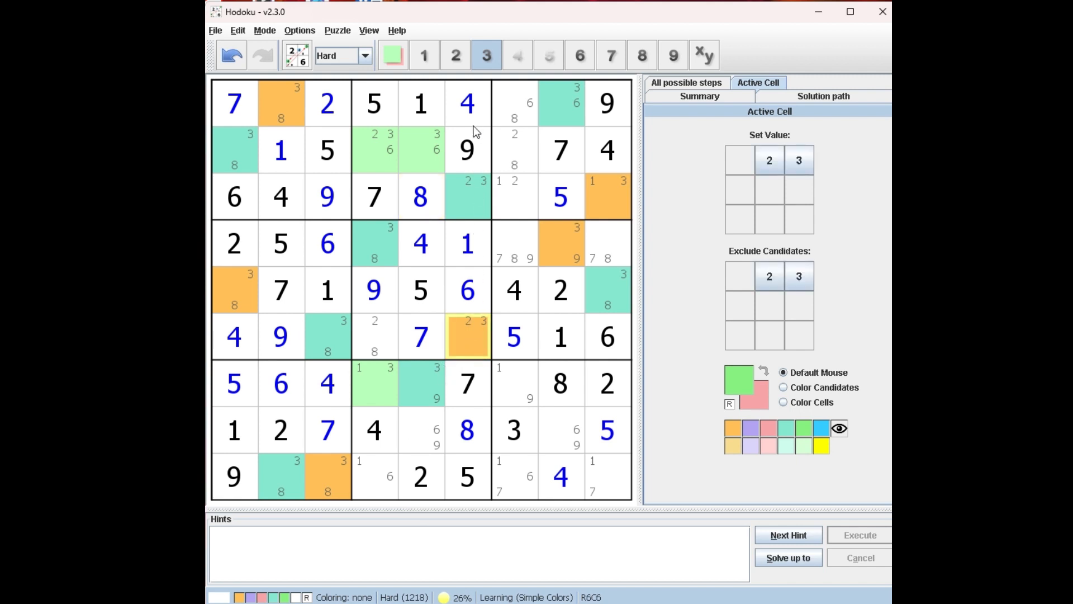
mouse_move(472, 203)
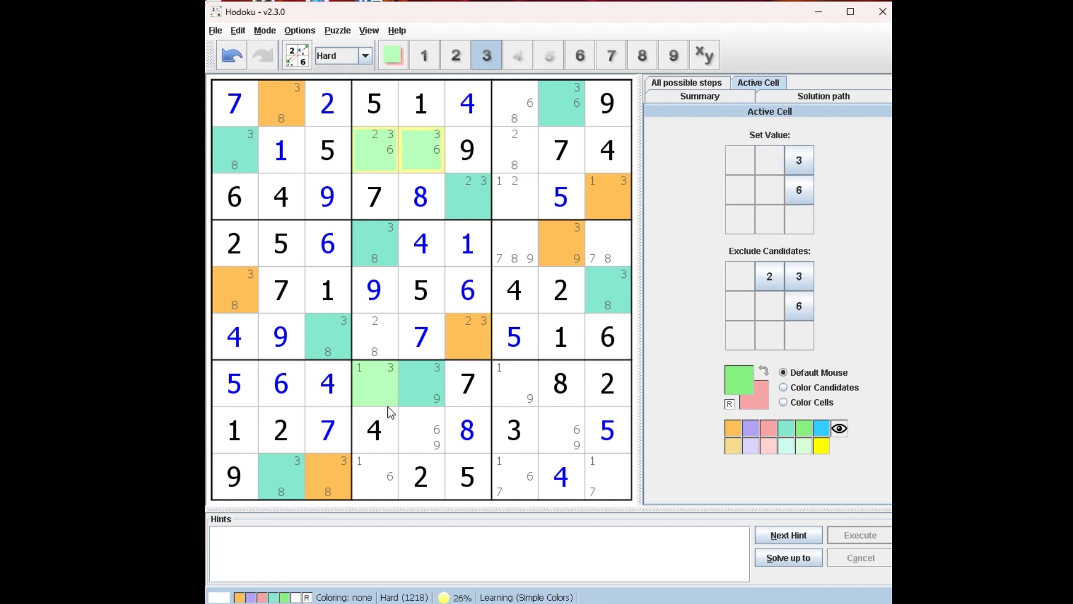
mouse_move(466, 368)
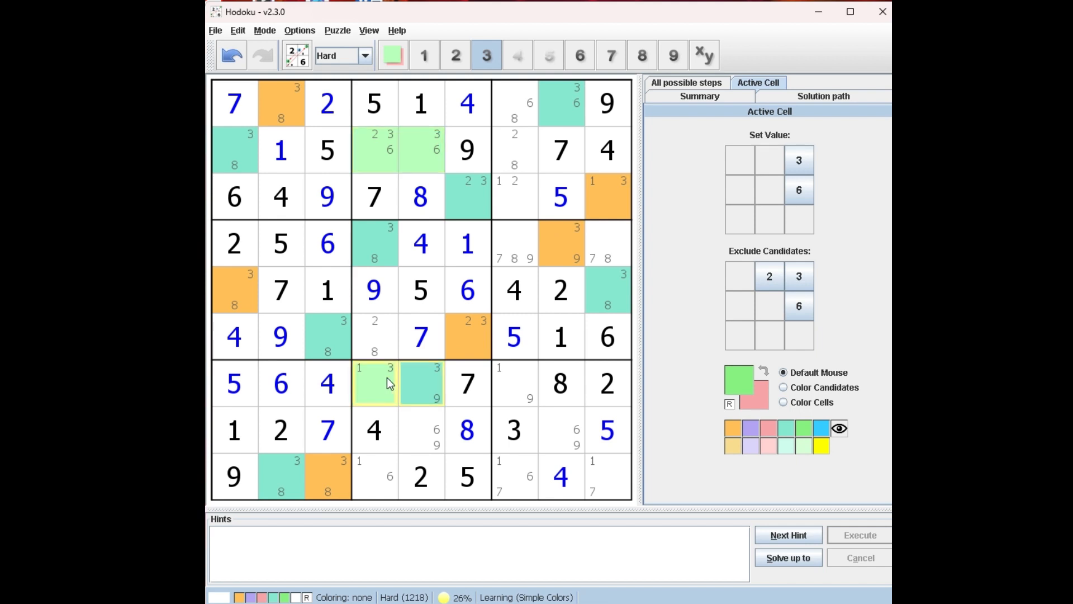
click(374, 384)
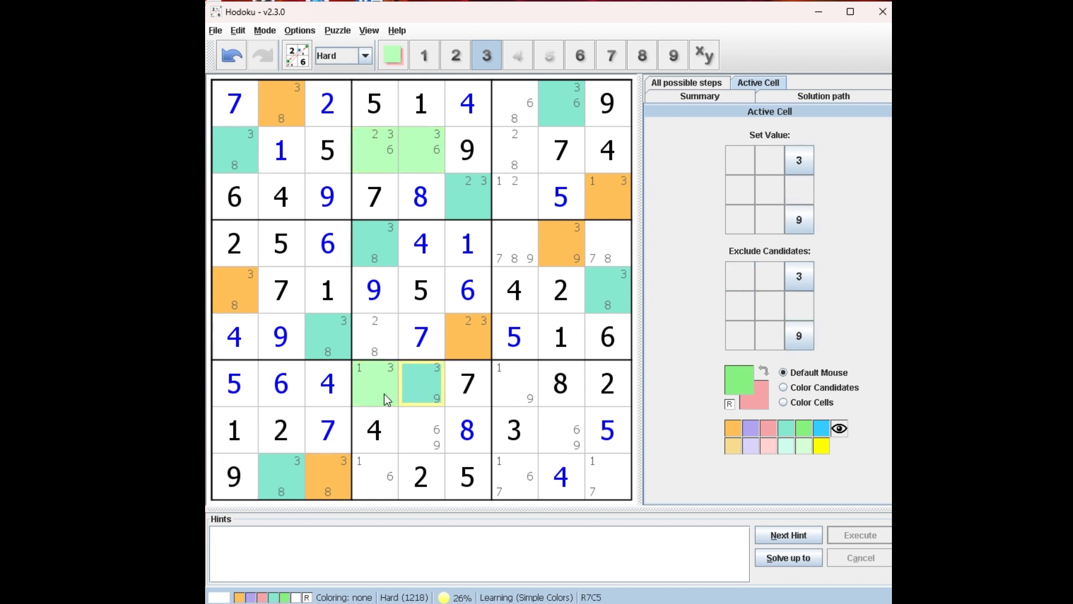